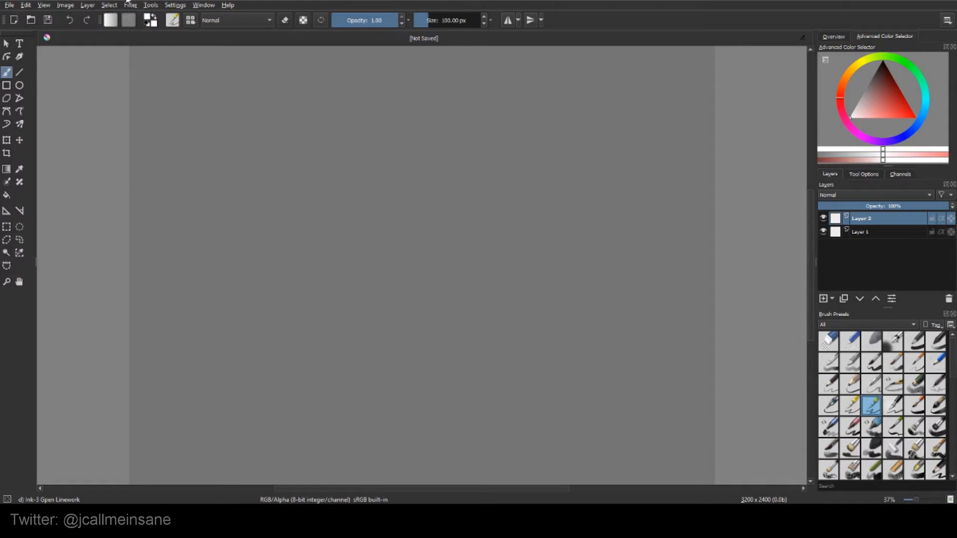
Make Layer 1 active and reach the Layer menu's Import/Export options.
left_click(860, 232)
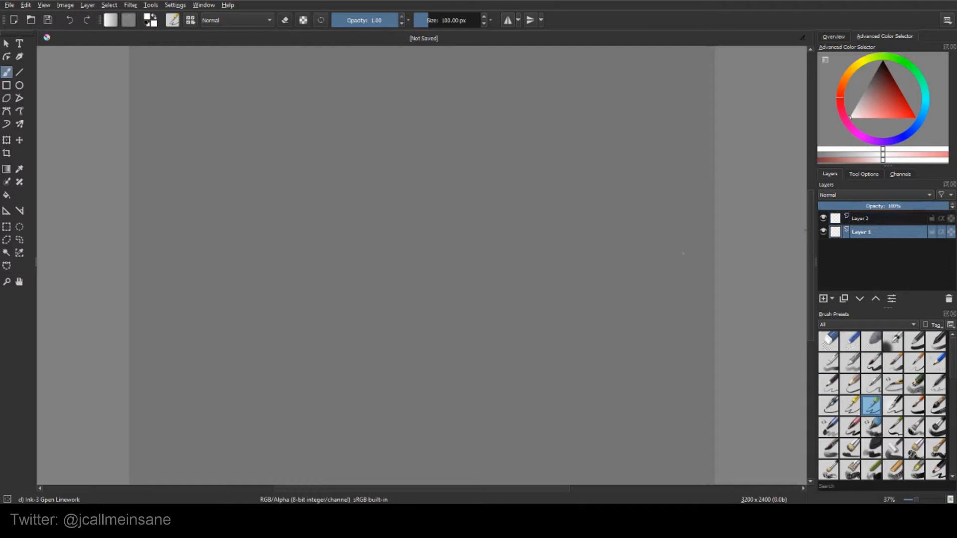
left_click(87, 5)
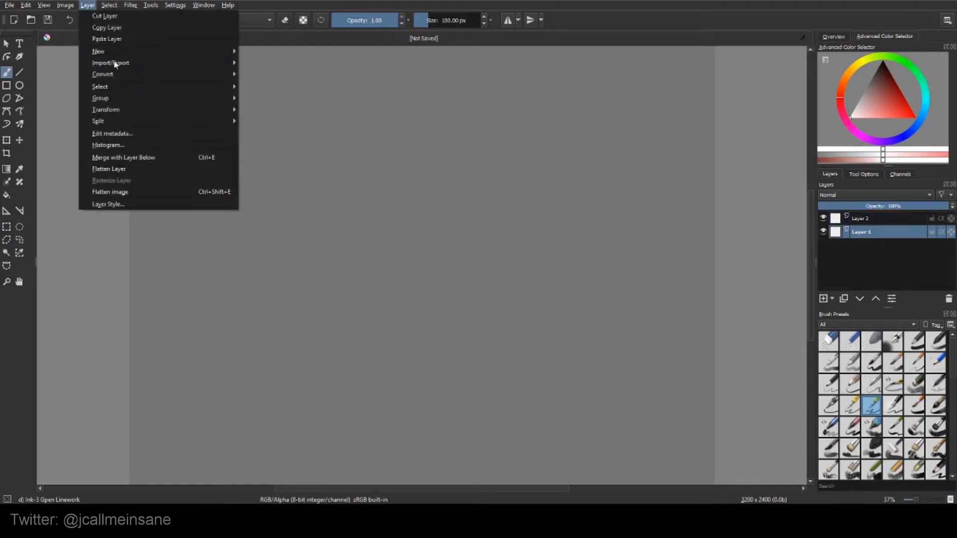
Import IMG328, IMG422 and IMG506 from Downloads as new layers via Import Layer.
left_click(110, 63)
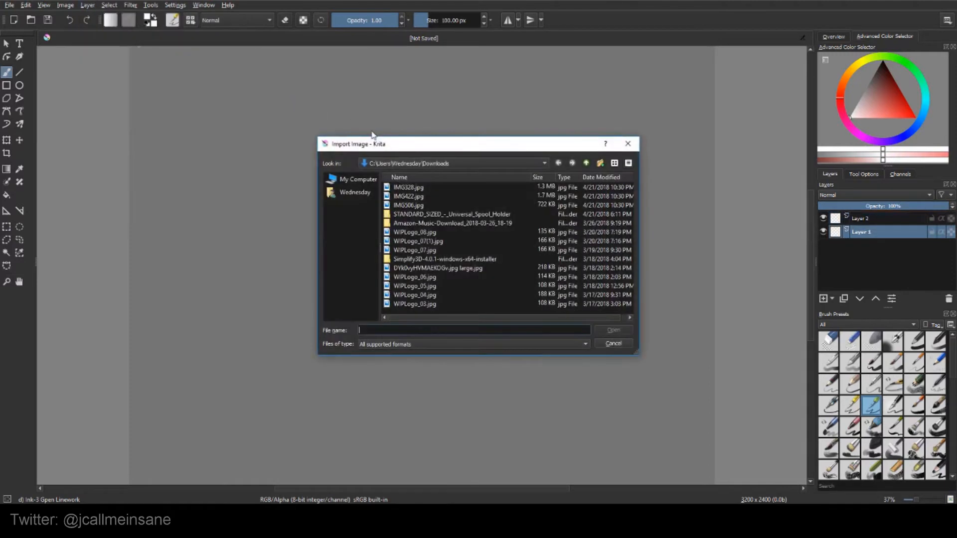
mouse_move(434, 210)
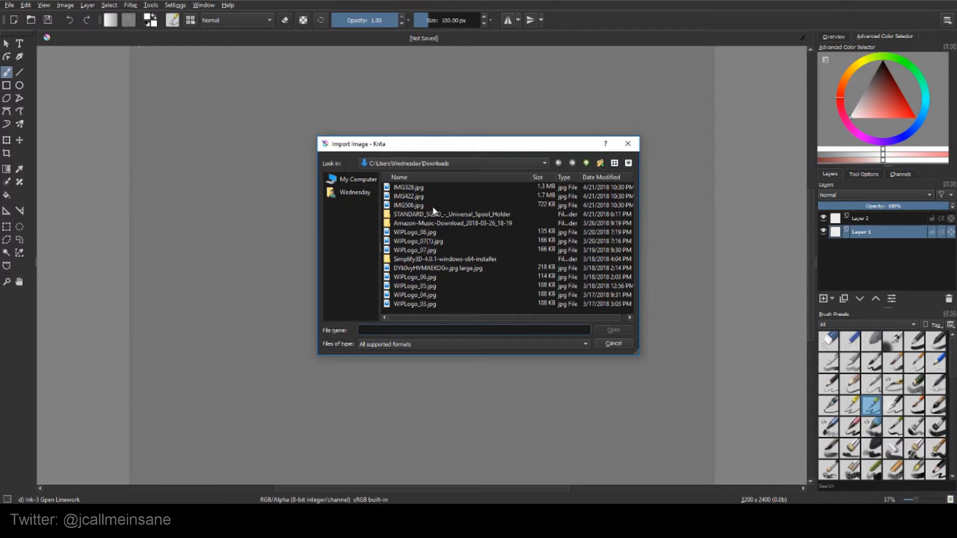
mouse_move(439, 190)
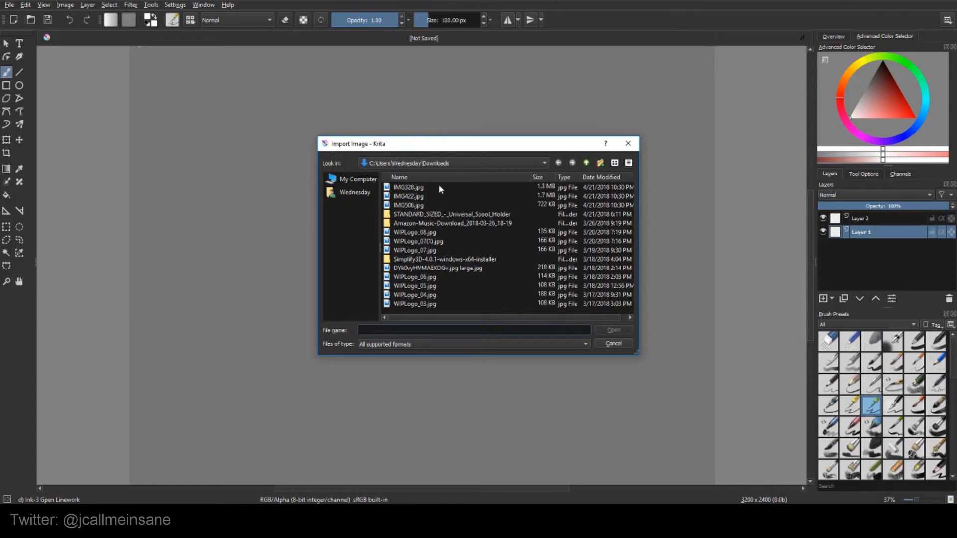
left_click(409, 205)
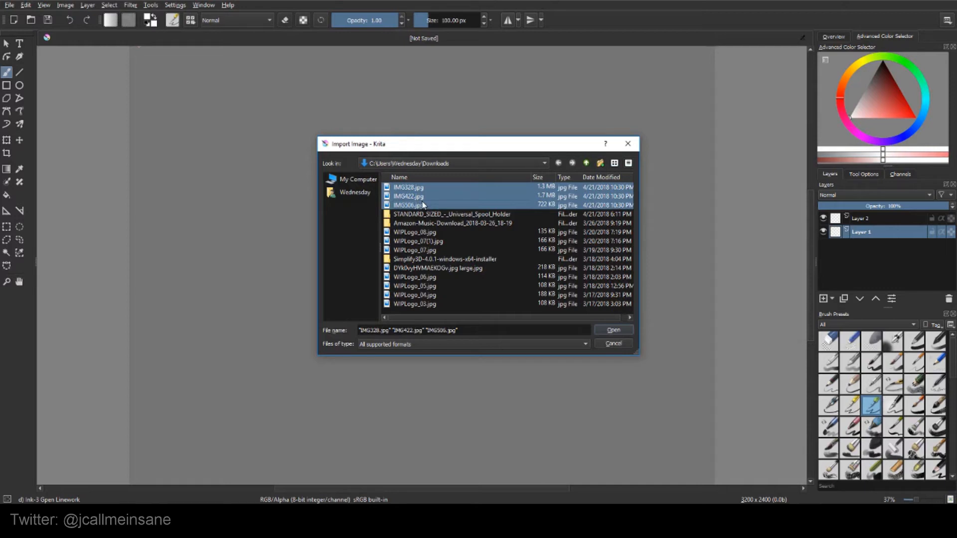
mouse_move(444, 224)
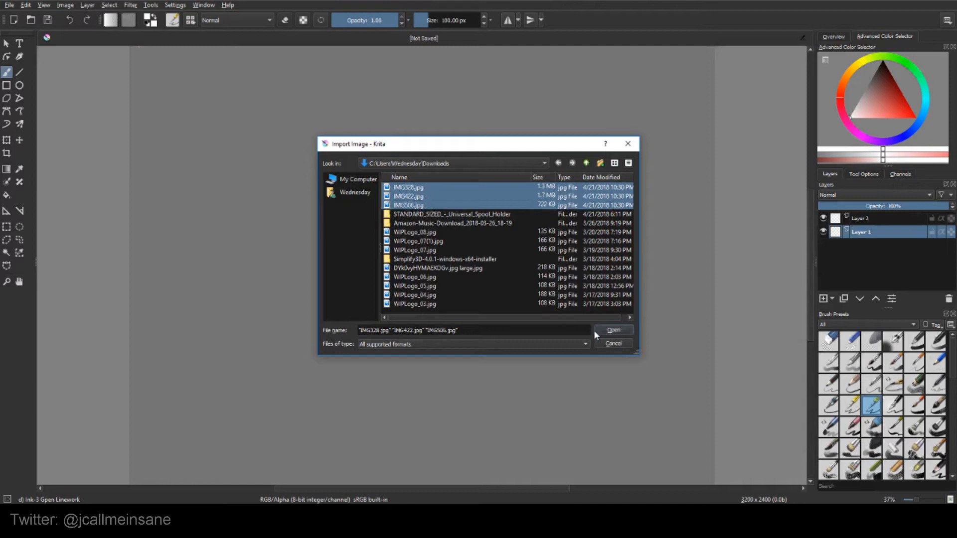
mouse_move(600, 336)
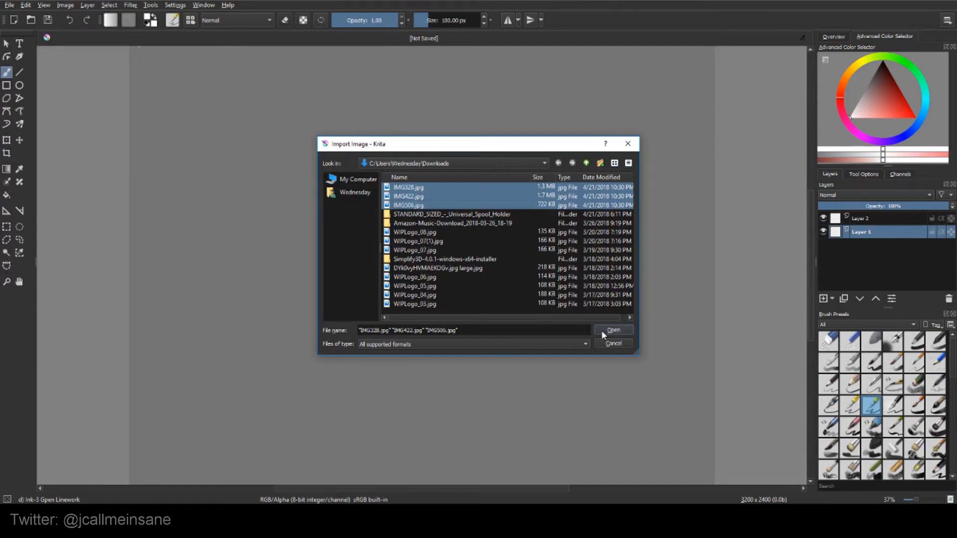
left_click(614, 330)
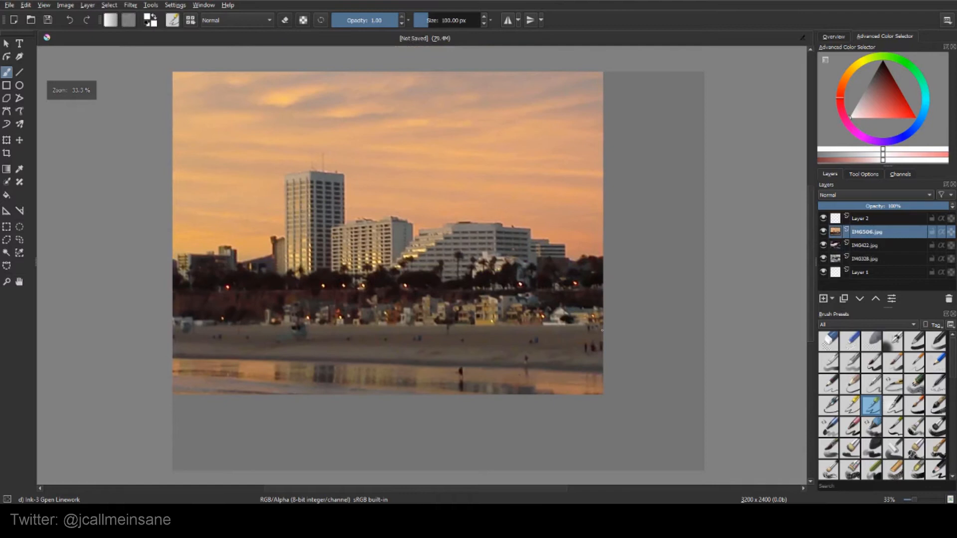
left_click(866, 245)
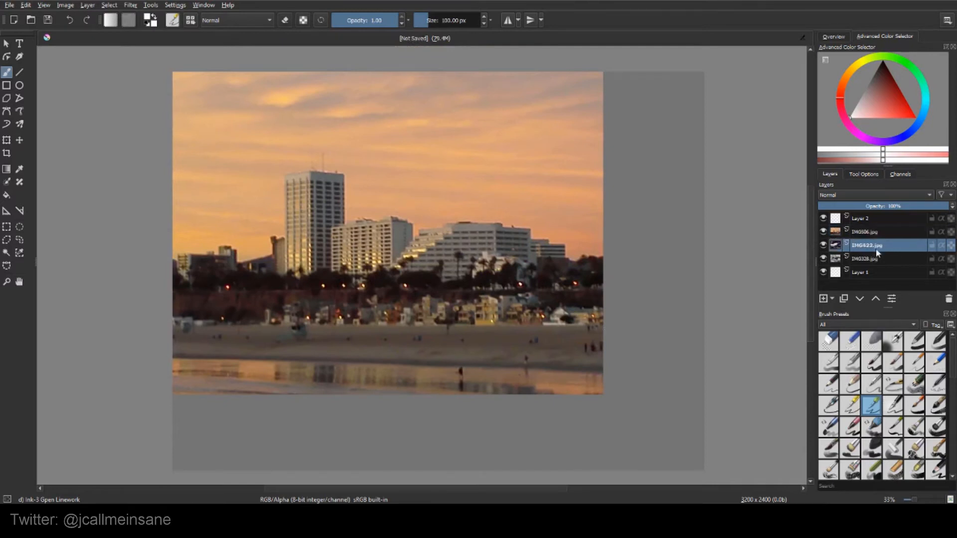
left_click(866, 258)
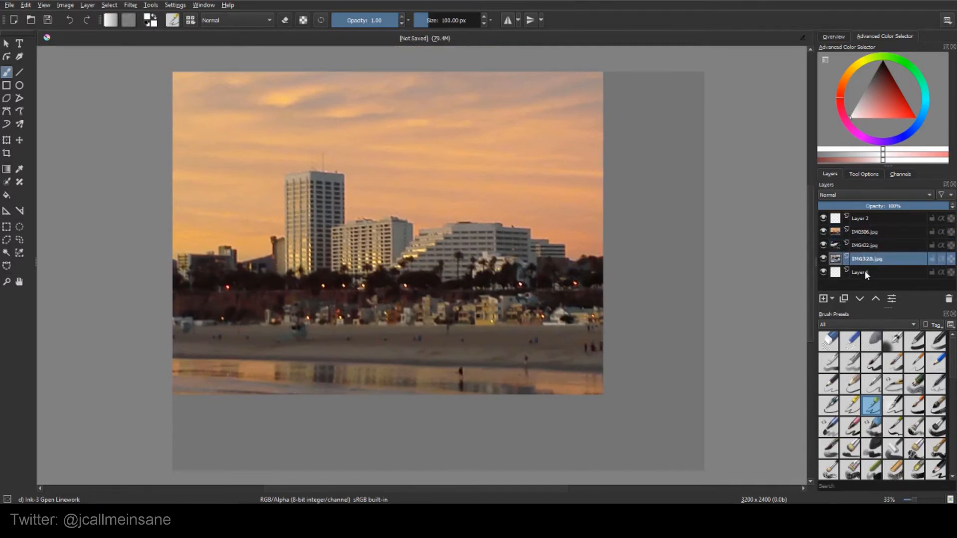
mouse_move(865, 246)
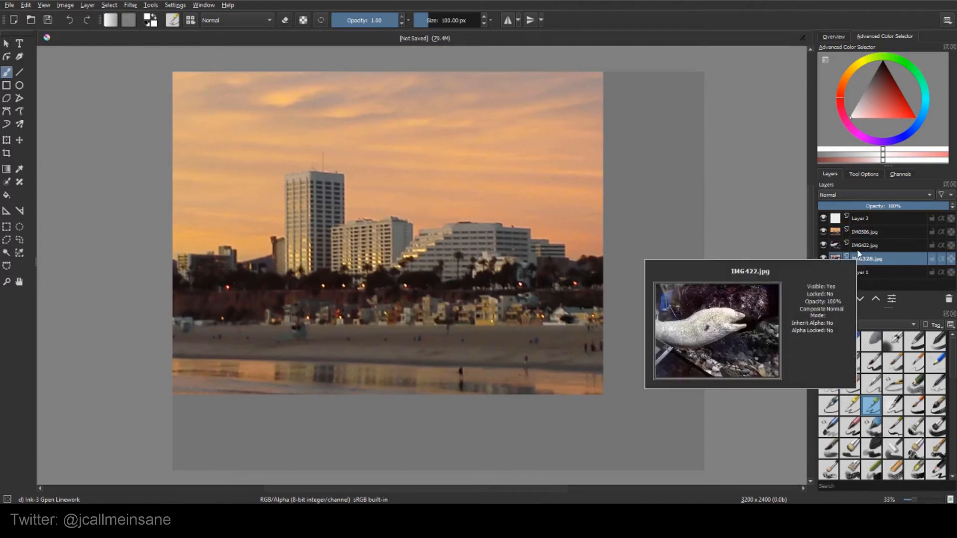
mouse_move(867, 273)
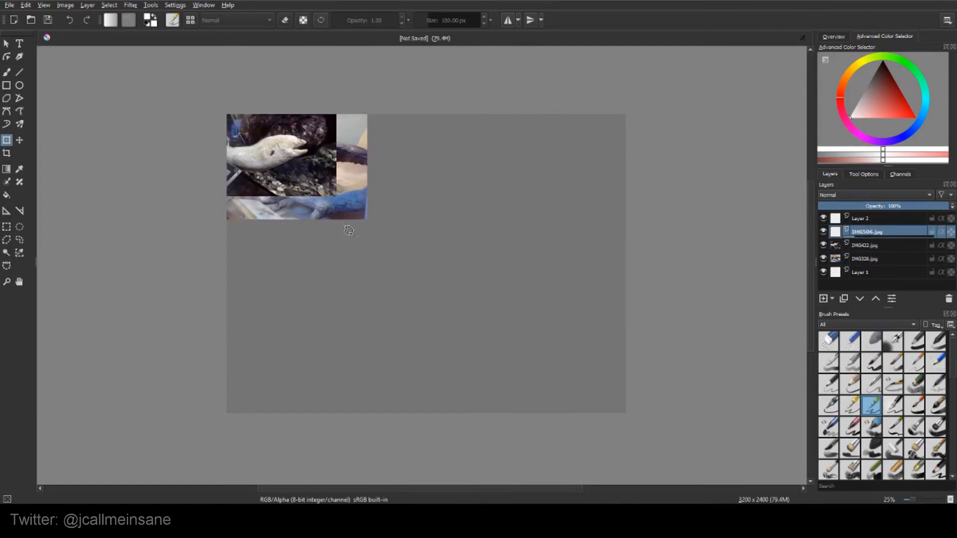
Select the eel photo layer to scale it down and place it at the bottom of the left column.
left_click(864, 245)
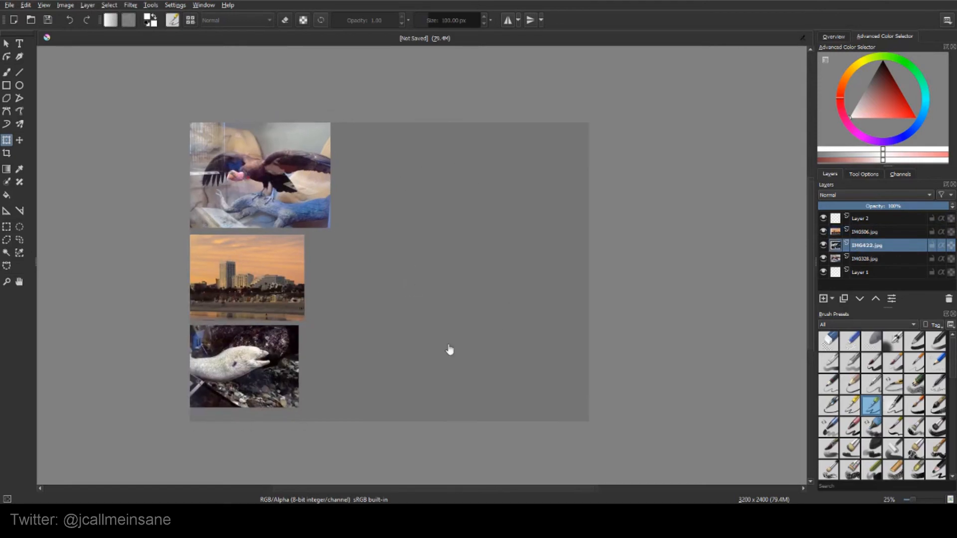
mouse_move(491, 260)
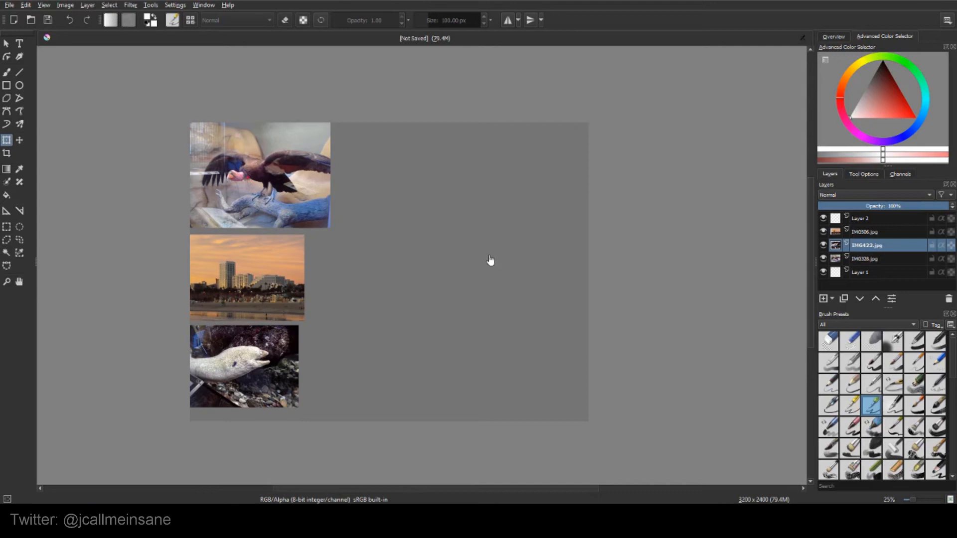
mouse_move(263, 164)
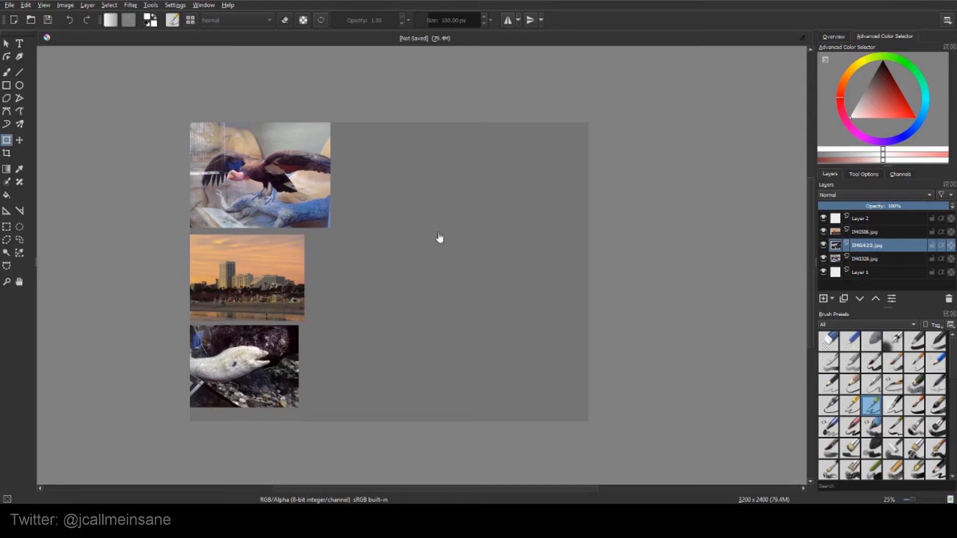
mouse_move(537, 273)
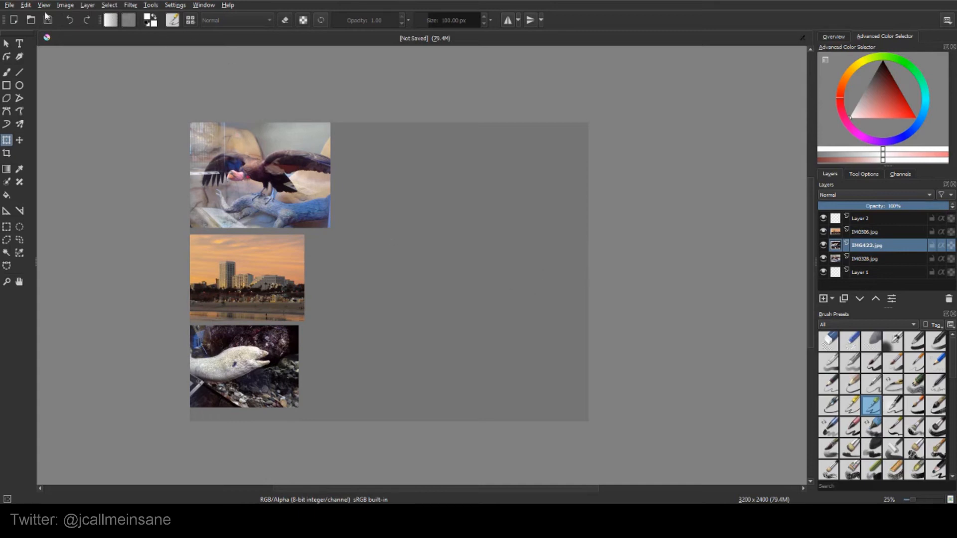
Open IMG422.jpg from Downloads as its own document in a new tab.
left_click(9, 5)
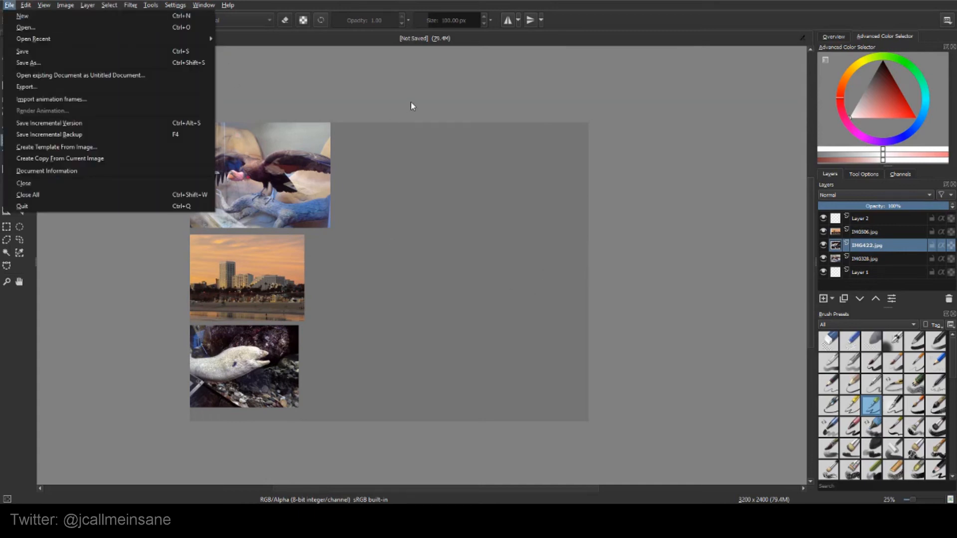
left_click(26, 27)
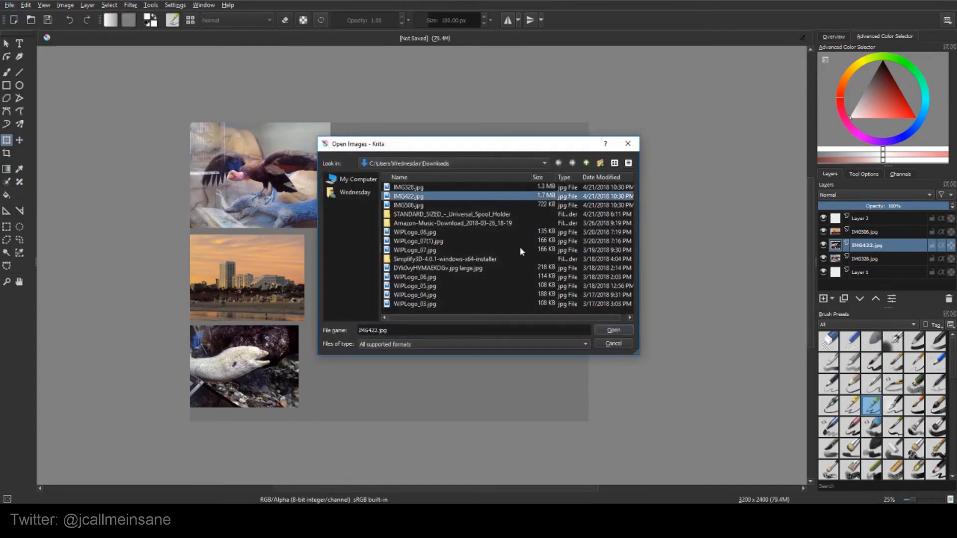
left_click(613, 330)
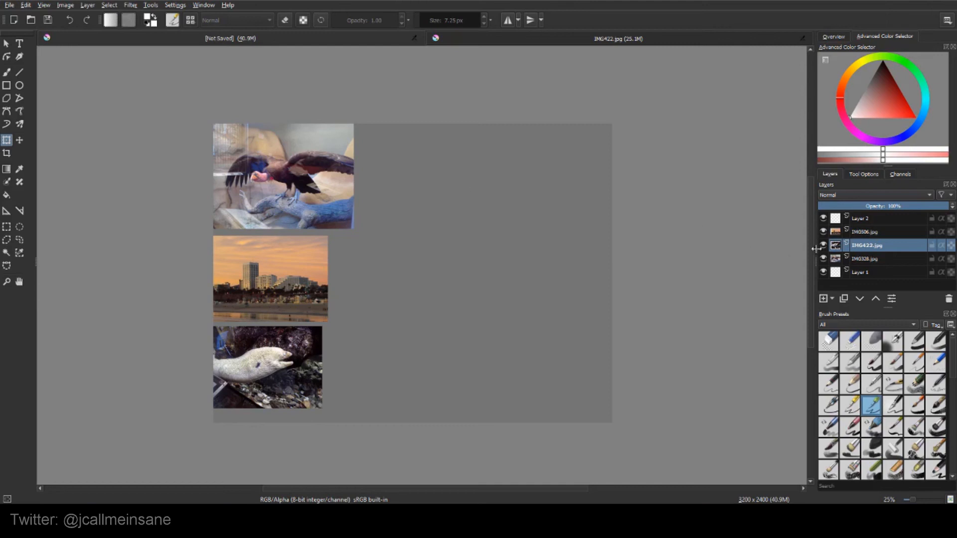
mouse_move(835, 246)
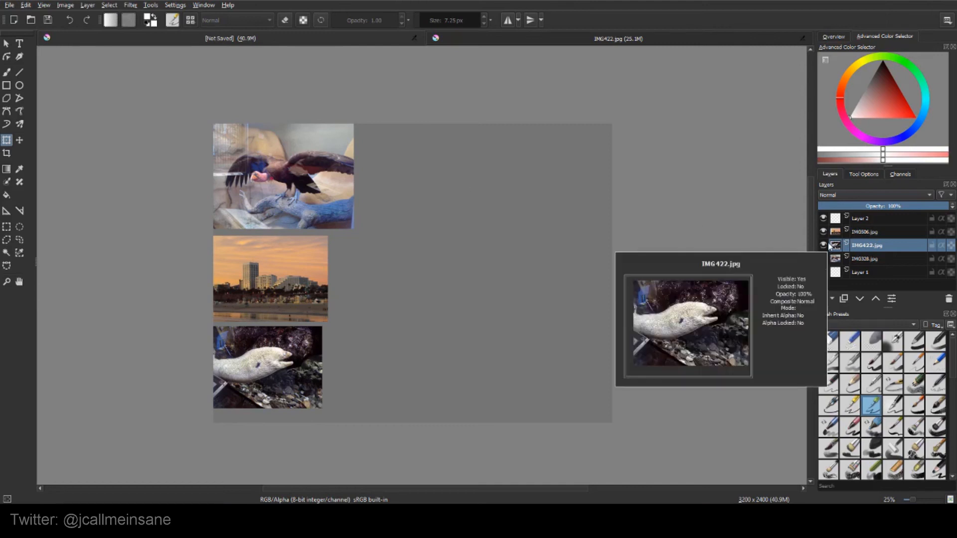
mouse_move(733, 238)
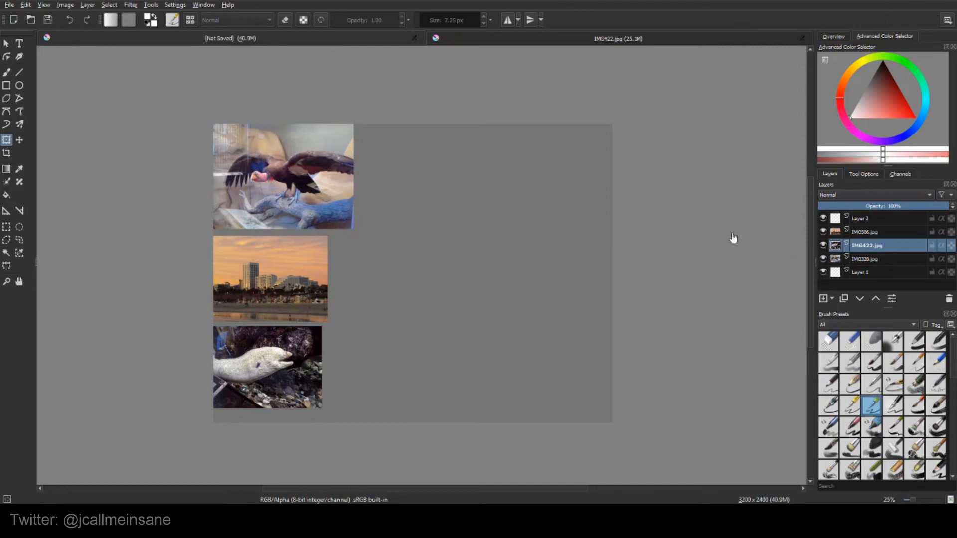